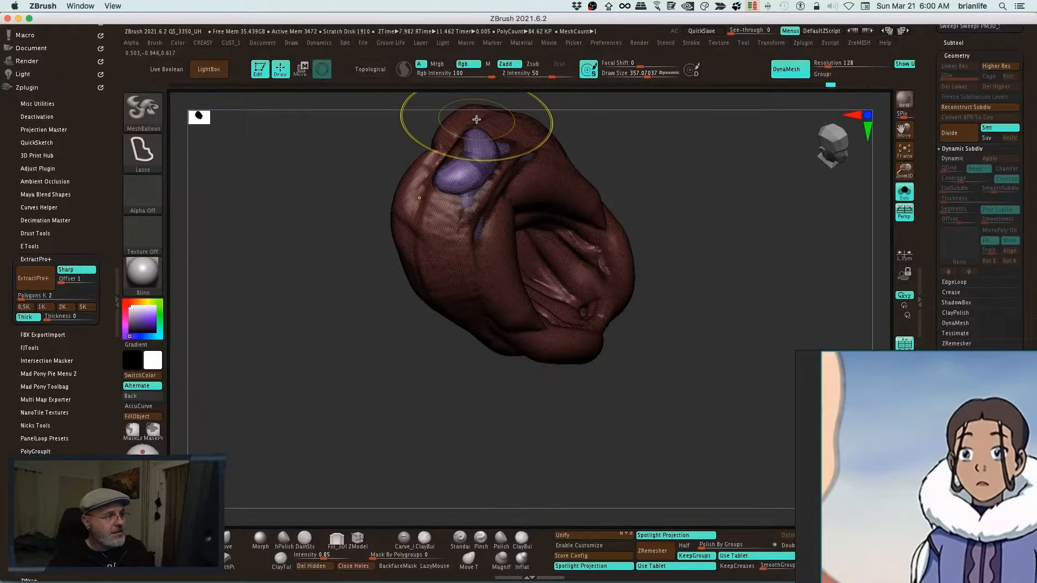
- Sculpt the folds at the top of the soloed hood so it wraps the head and braid as a collar
left_click_drag(477, 119, 522, 345)
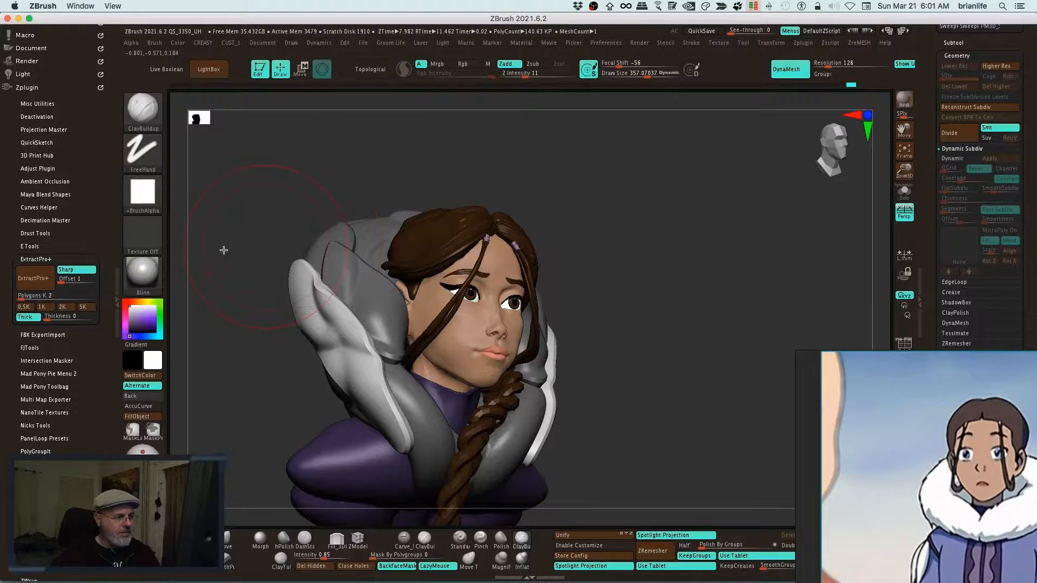
- From a top-down view, push the hood panels into thick rounded folds around the crown of the hair
left_click_drag(224, 250, 224, 329)
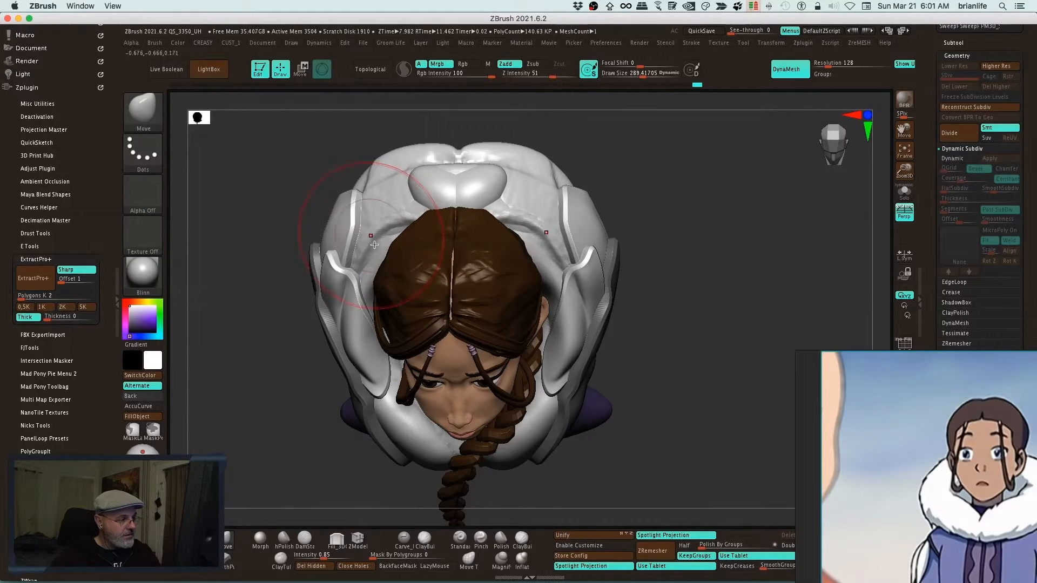
left_click_drag(374, 236, 441, 194)
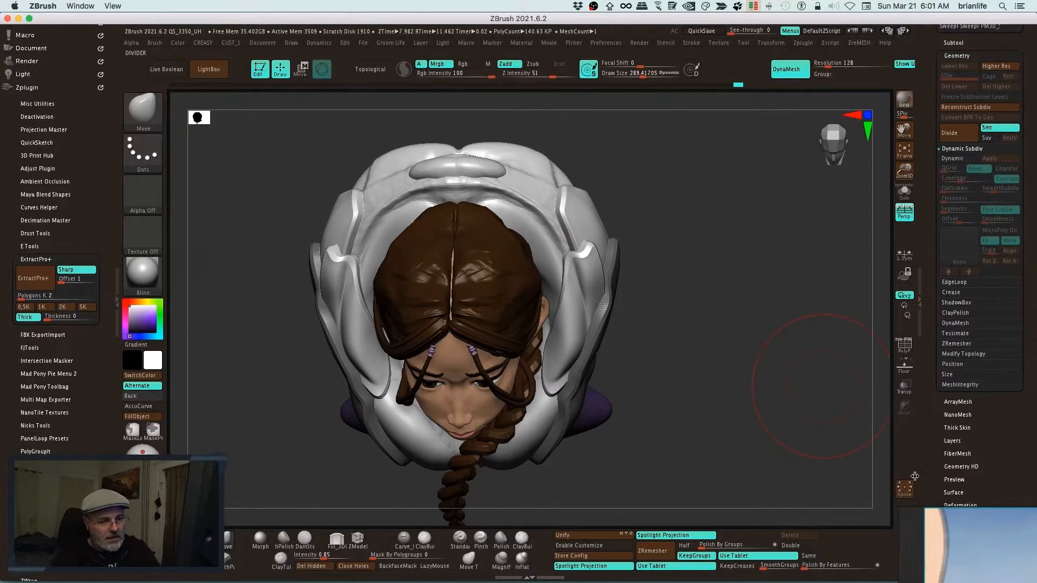
- With Transp on, inspect the hood from the side and back while building the flat pointed accent panel near the chin
left_click(903, 385)
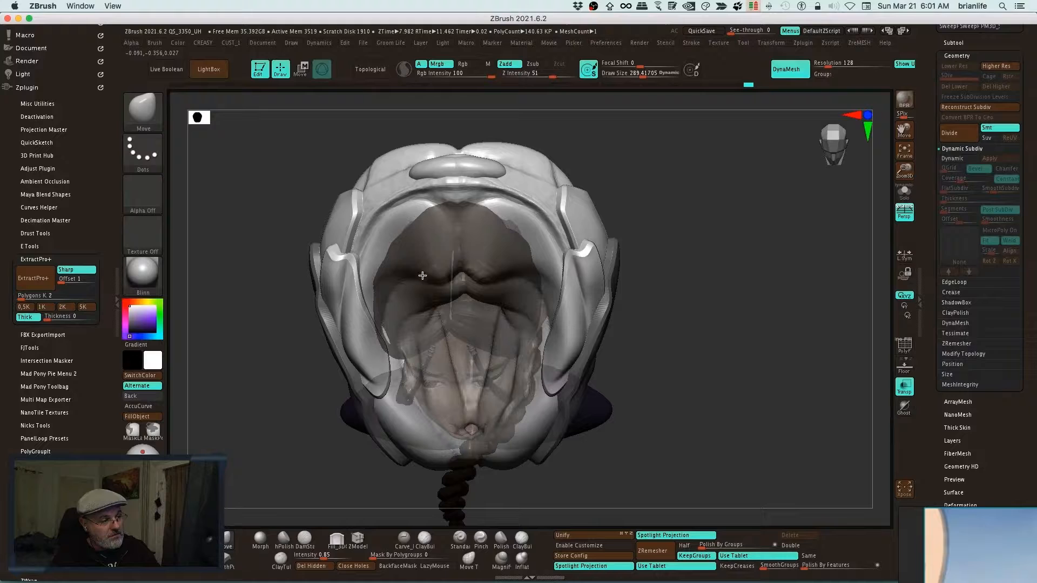
left_click_drag(422, 275, 422, 237)
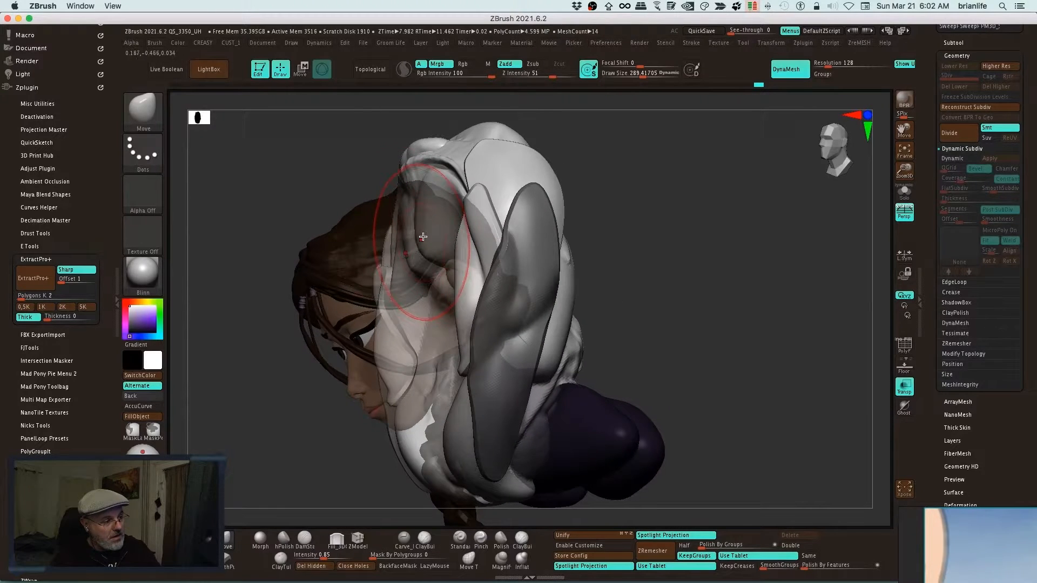
left_click_drag(423, 237, 489, 256)
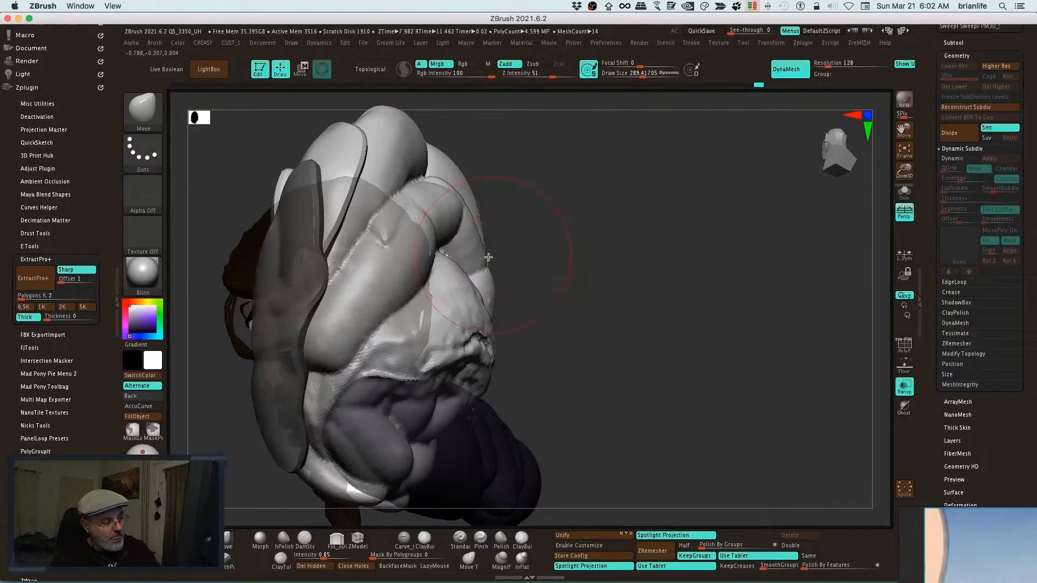
left_click_drag(490, 258, 549, 251)
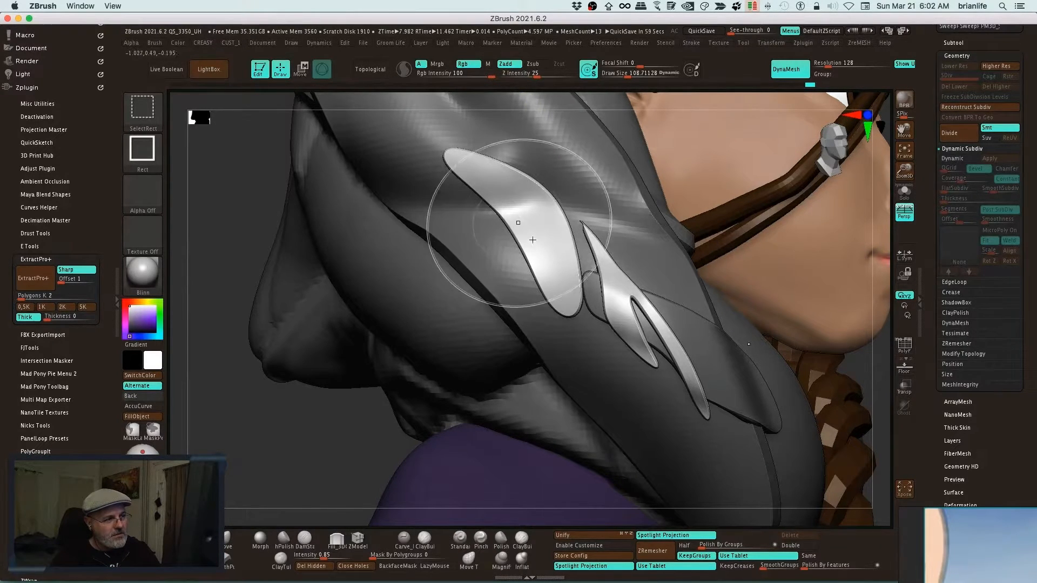
- Project the leaf-shaped accents onto the hood surface with MeshProject so they form a layered cluster
left_click_drag(533, 238, 434, 237)
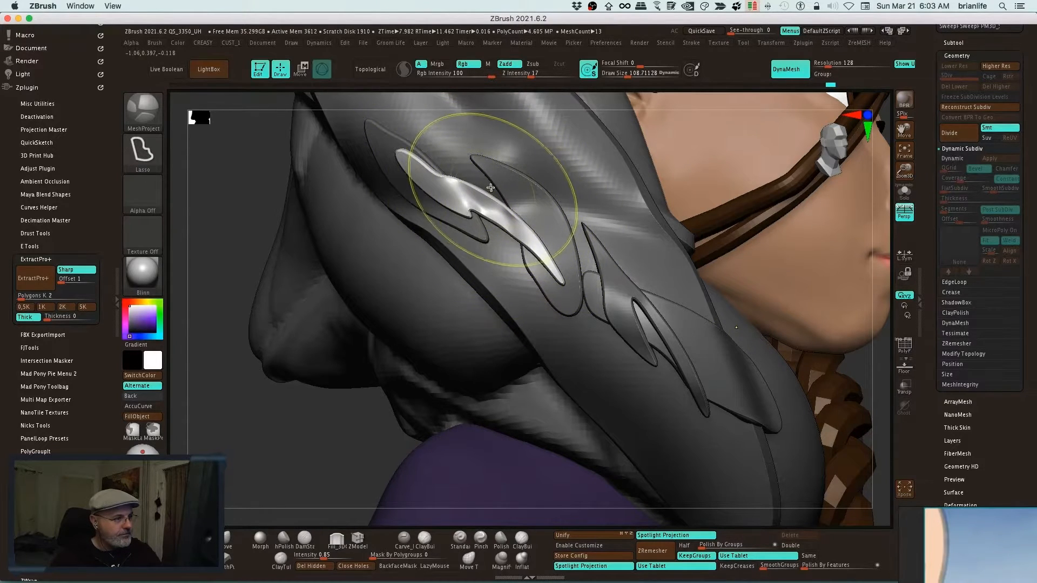
left_click_drag(491, 187, 513, 219)
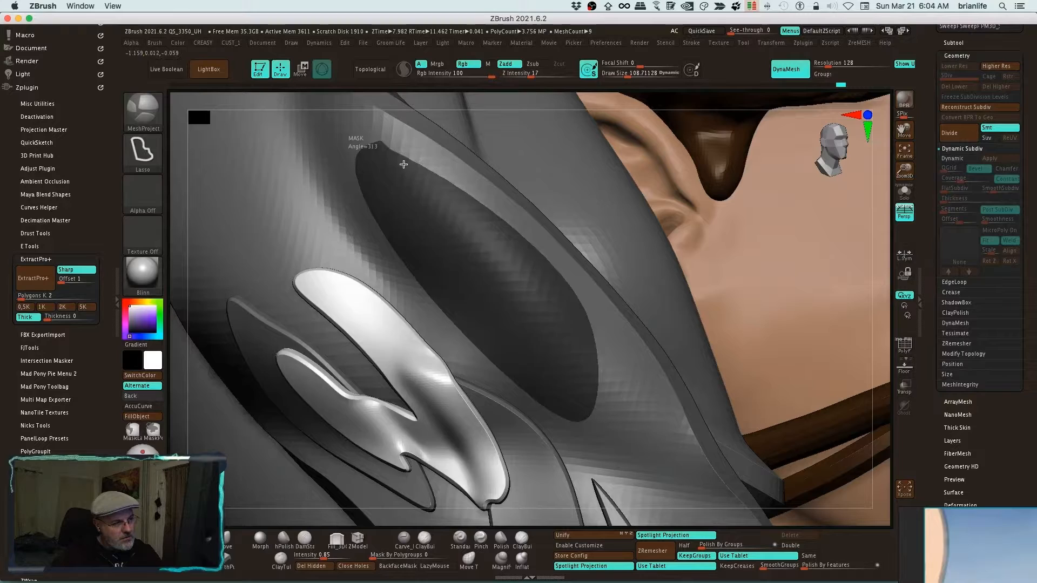
- Clear the old mask and lasso-mask a thin strip across the large oval accent on the hood's side
left_click_drag(404, 164, 415, 331)
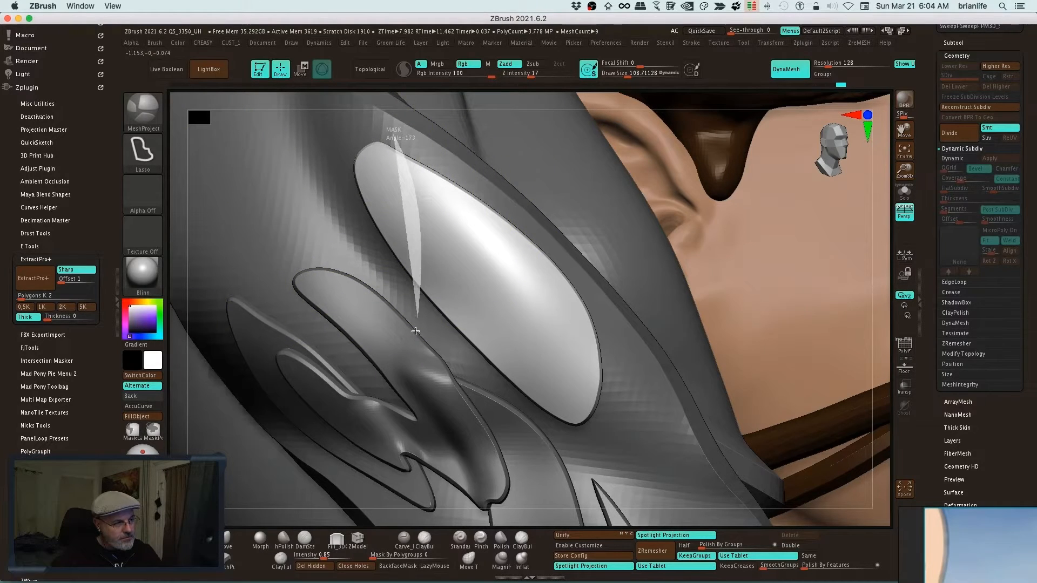
left_click_drag(415, 331, 407, 164)
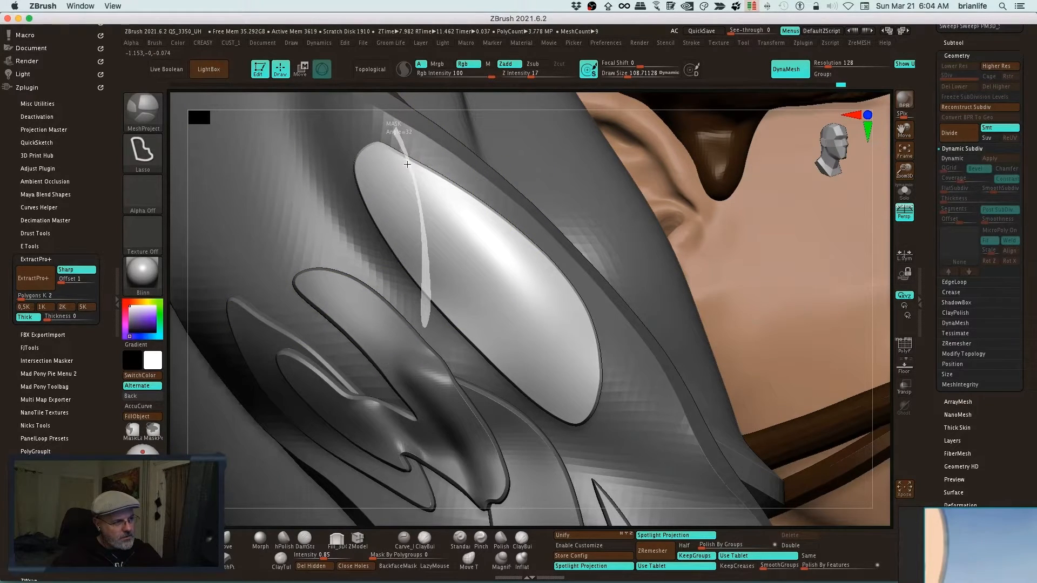
left_click_drag(407, 164, 477, 381)
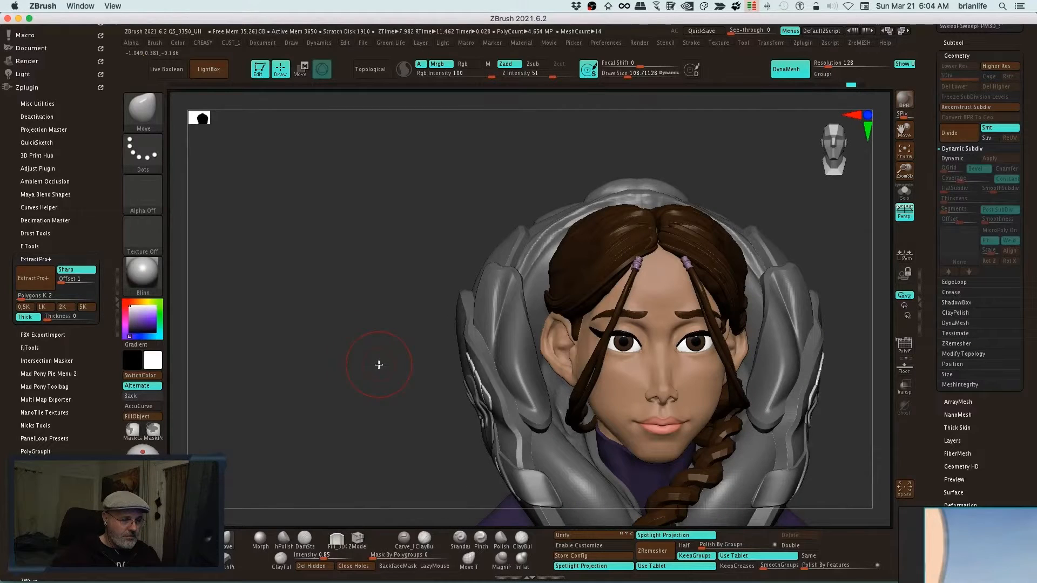
- From a three-quarter view, use Split Masked Points to separate the masked hood part into a new subtool
left_click_drag(379, 364, 400, 371)
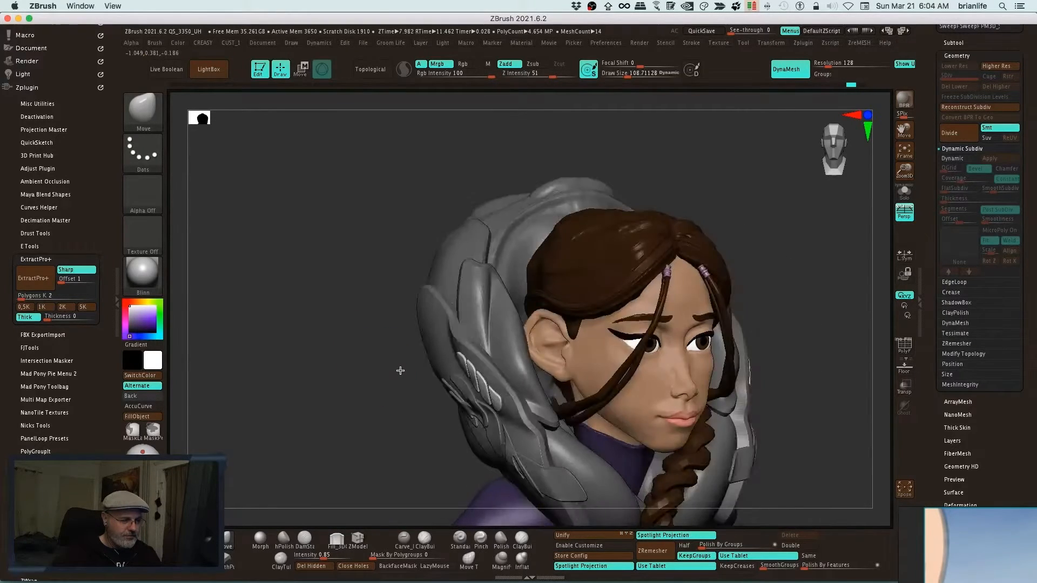
left_click_drag(400, 370, 379, 339)
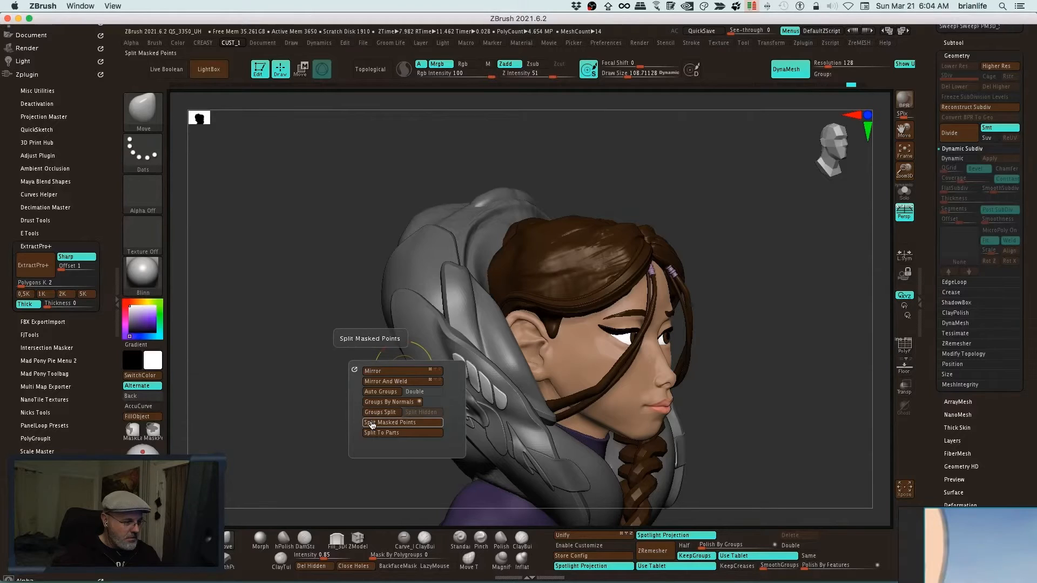
left_click(389, 422)
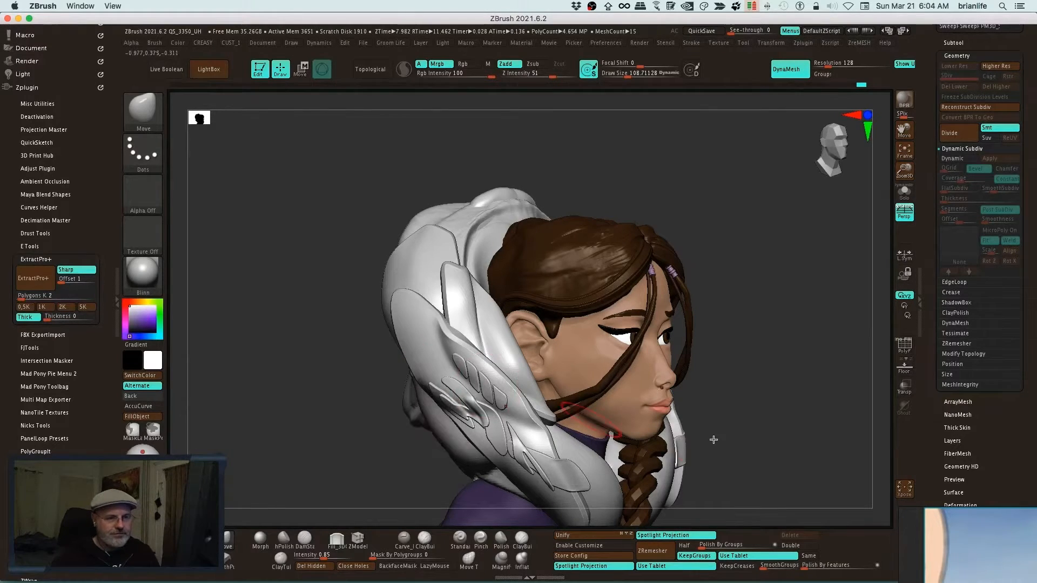